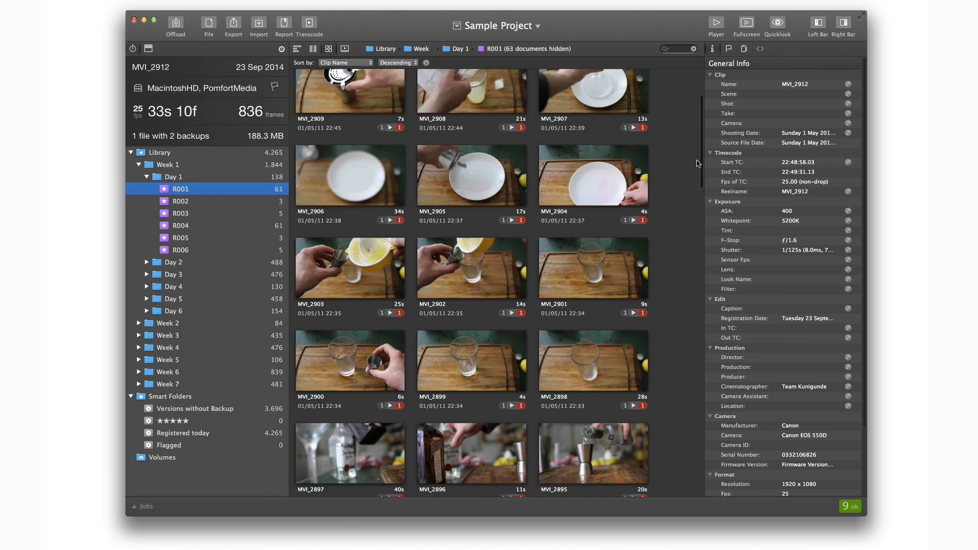
- Export the R001 library as a Silverstack Library Archive saved to the Desktop
scroll("down", 3)
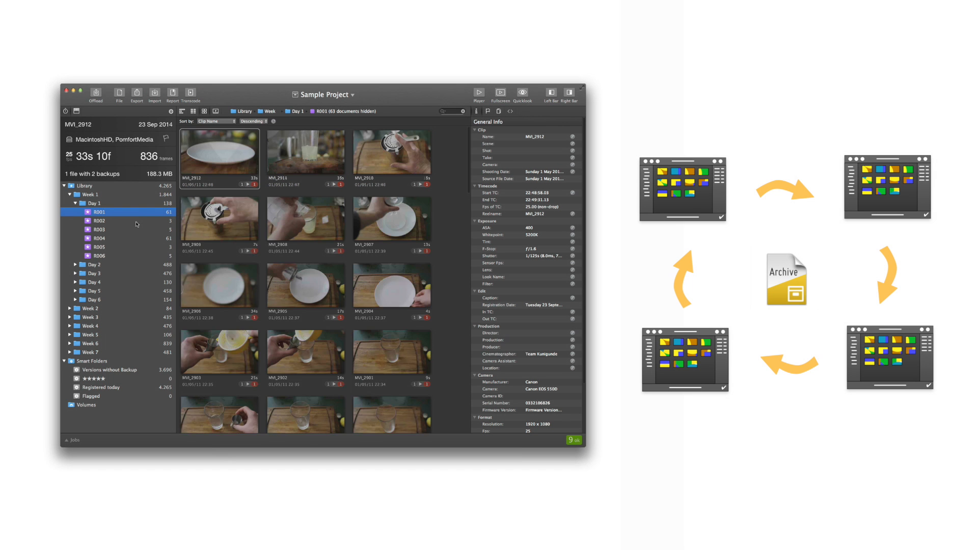
left_click(135, 93)
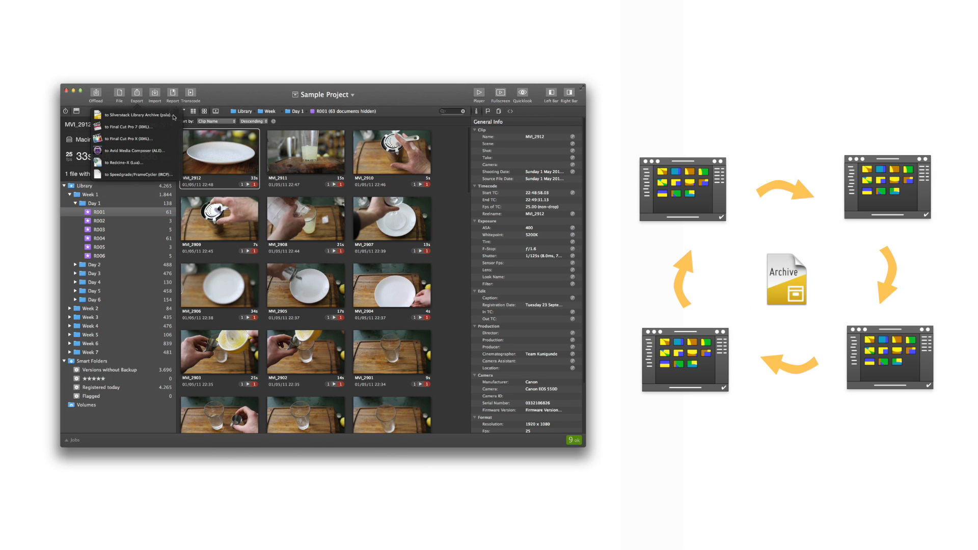
left_click(132, 115)
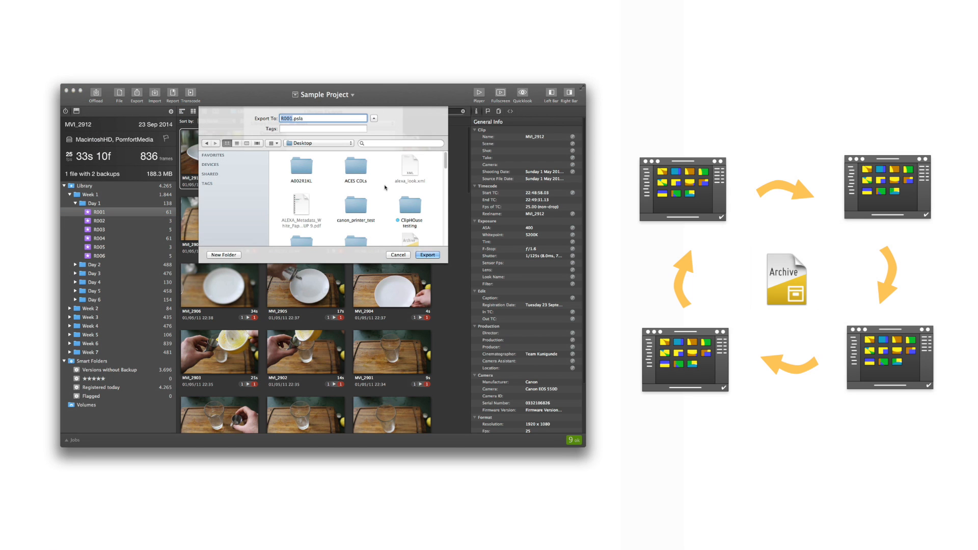
left_click(427, 254)
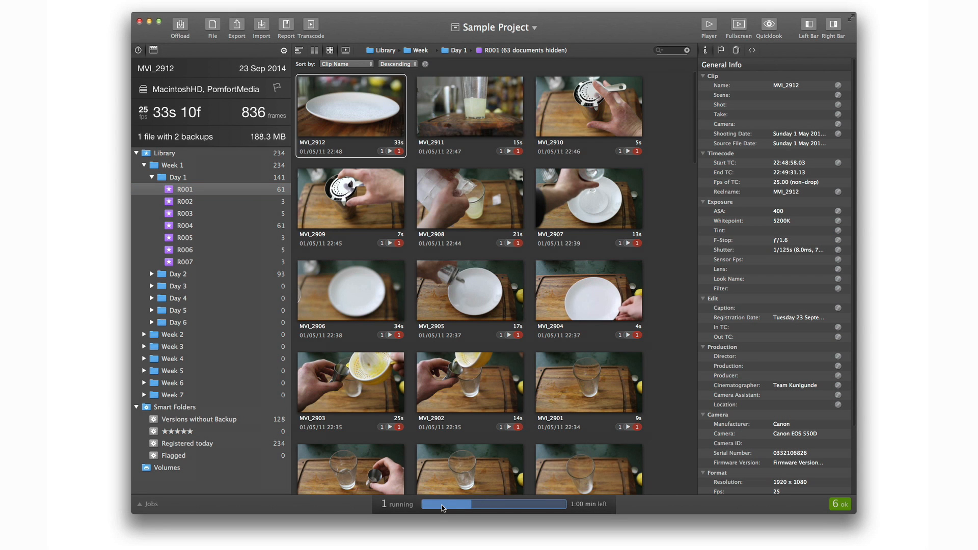
- Show the Jobs list full-window and expand the running R008 offload to list its files
left_click(149, 504)
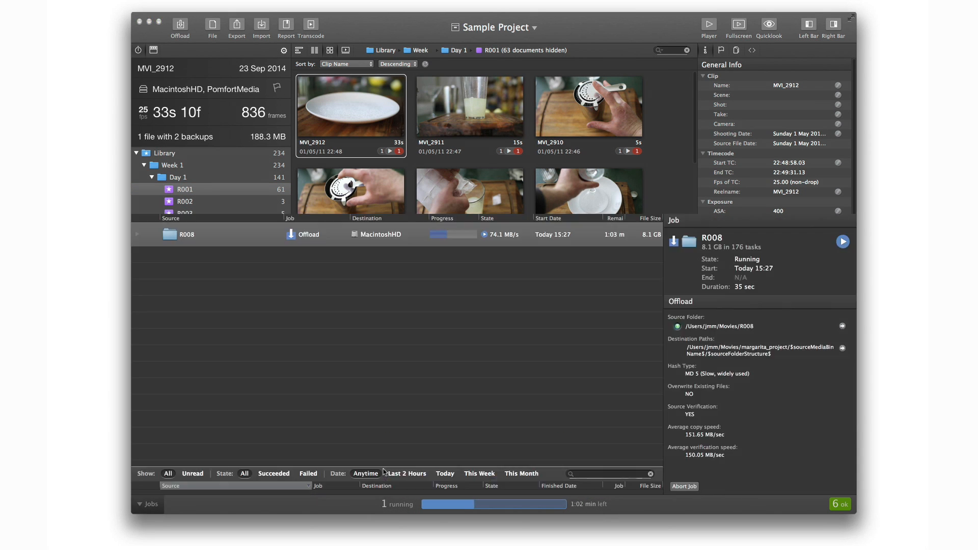
left_click(148, 504)
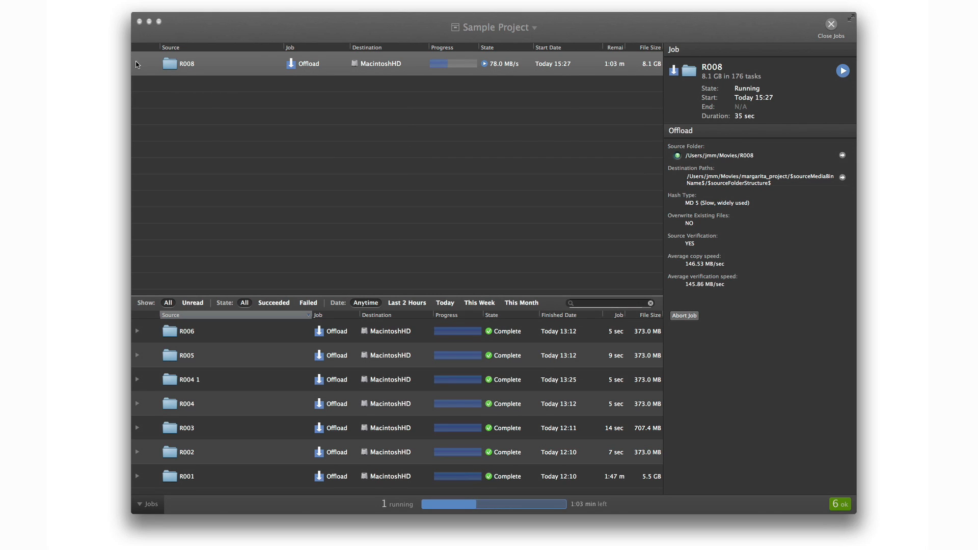
left_click(137, 63)
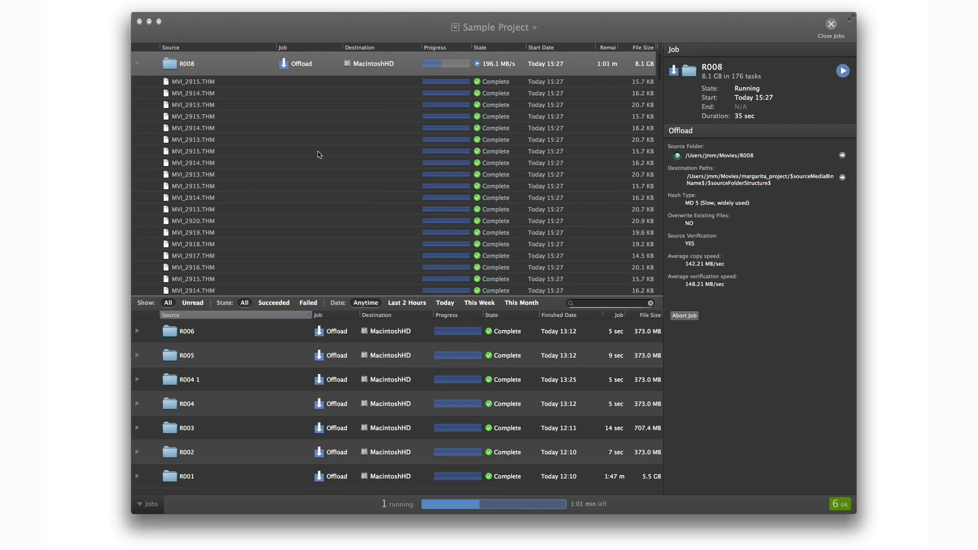